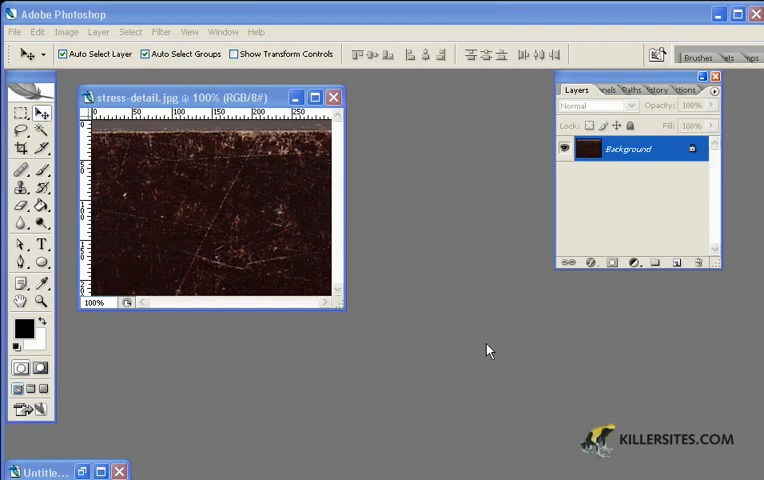
{"action": "mouse_move", "coordinate": [171, 219]}
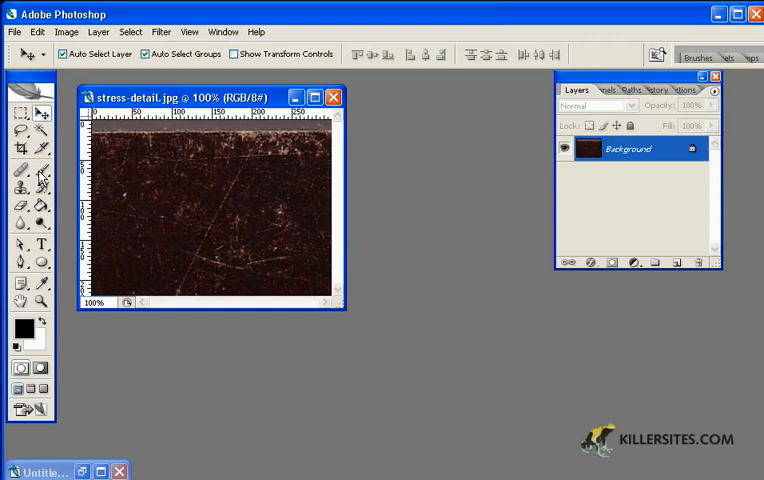
Step: Pick the Brush tool with a 300 px preset and create a new blank 800 × 600 document
{"action": "left_click", "coordinate": [42, 170]}
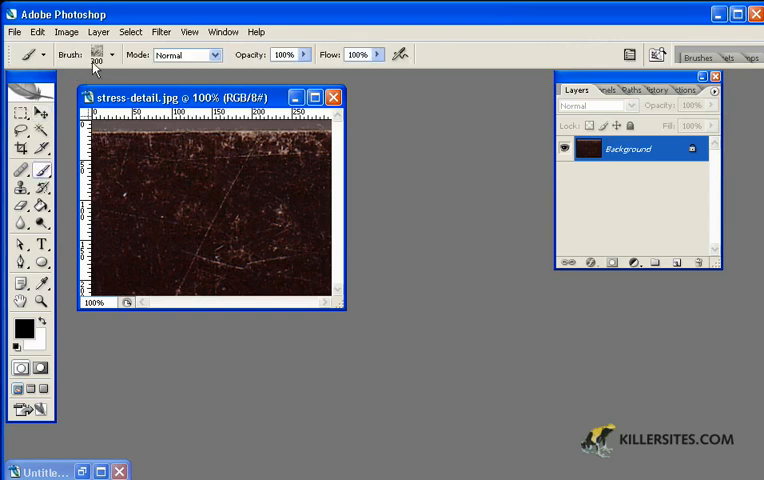
{"action": "left_click", "coordinate": [111, 55]}
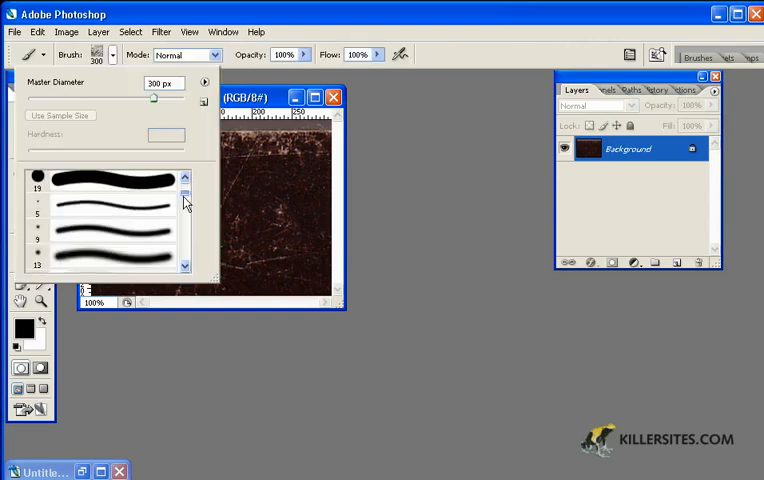
{"action": "scroll", "scroll_direction": "down", "scroll_amount": 3}
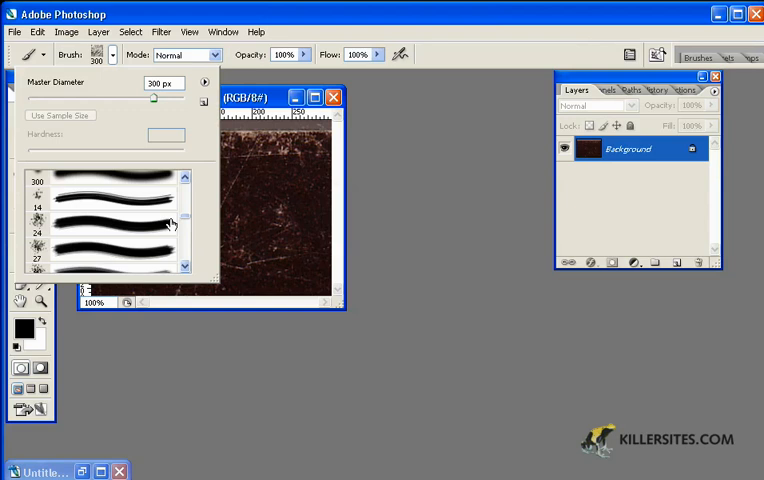
{"action": "mouse_move", "coordinate": [40, 227]}
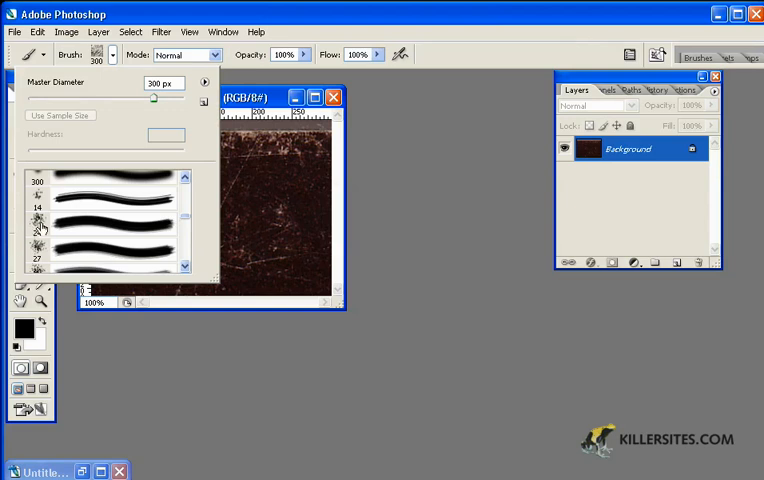
{"action": "mouse_move", "coordinate": [60, 230]}
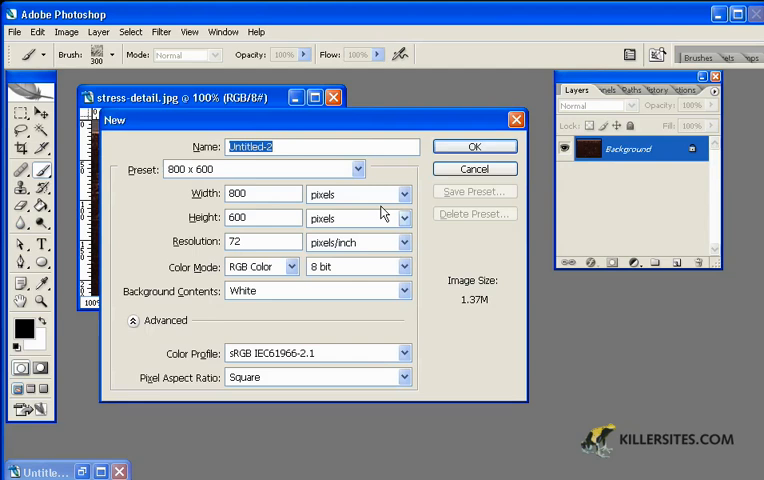
{"action": "left_click", "coordinate": [474, 146]}
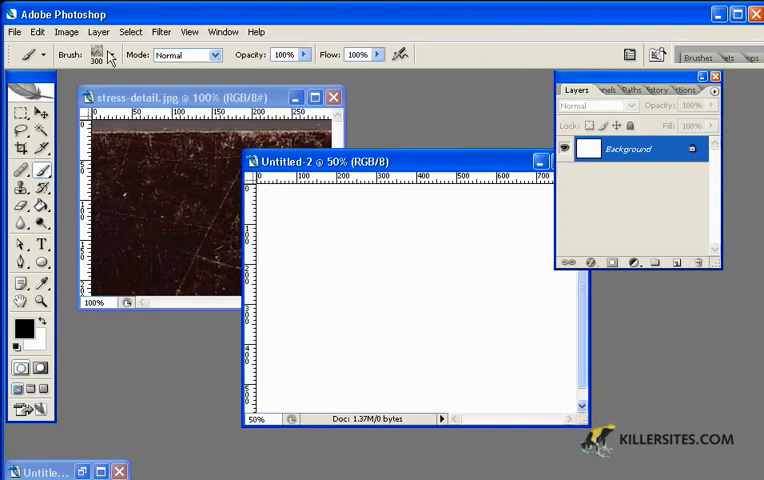
Step: Stamp a cluster of 94 px spatter-brush speckles near the top of the blank canvas
{"action": "left_click", "coordinate": [110, 55]}
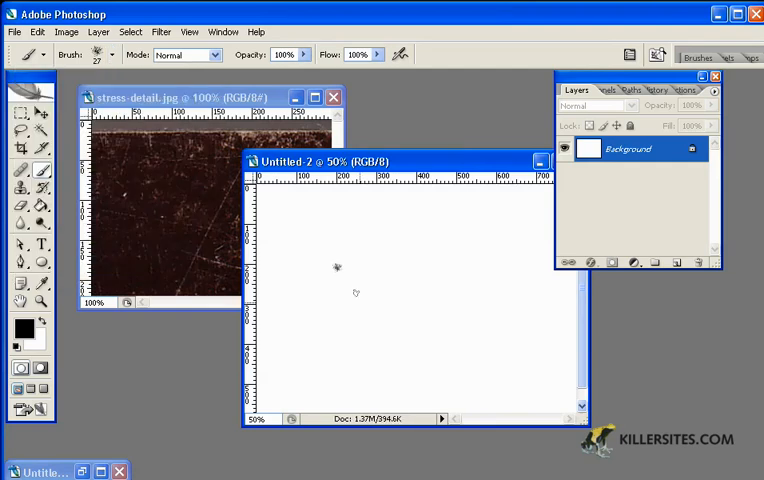
{"action": "mouse_move", "coordinate": [311, 280]}
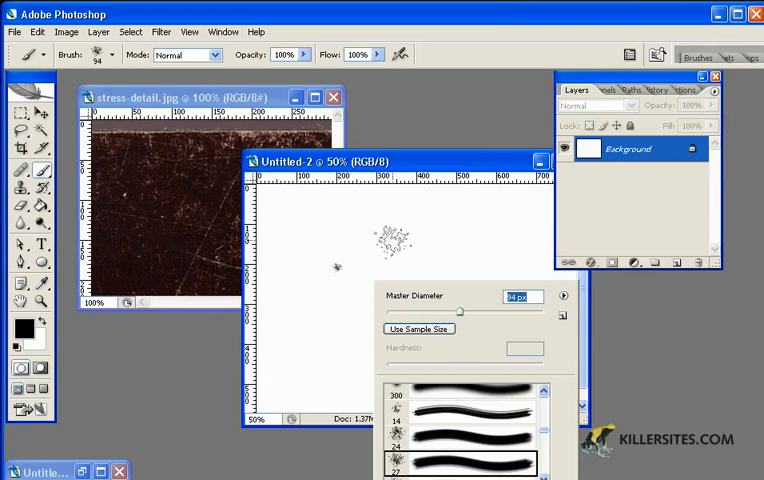
{"action": "left_click", "coordinate": [400, 250]}
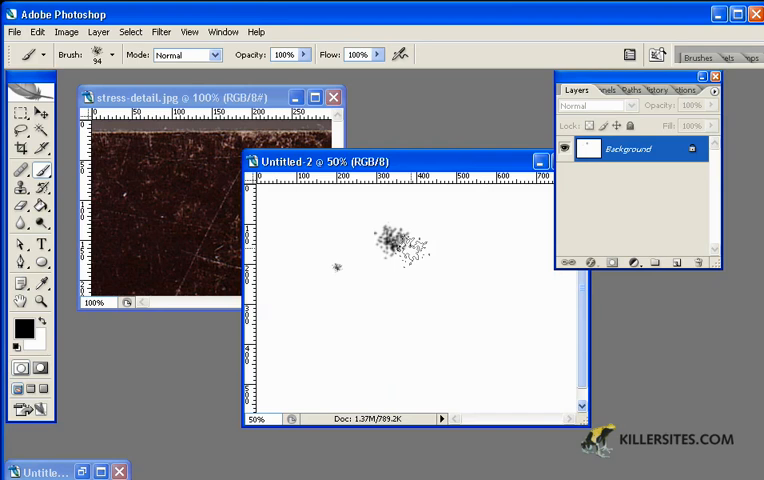
{"action": "left_click", "coordinate": [410, 335]}
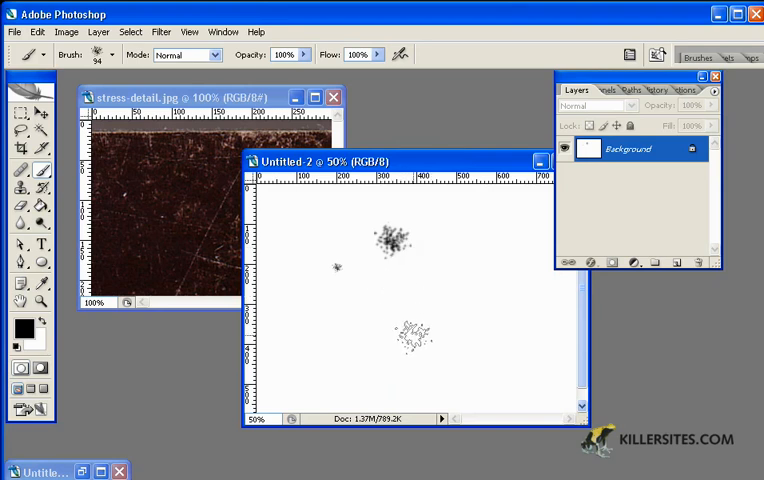
{"action": "left_click", "coordinate": [365, 275]}
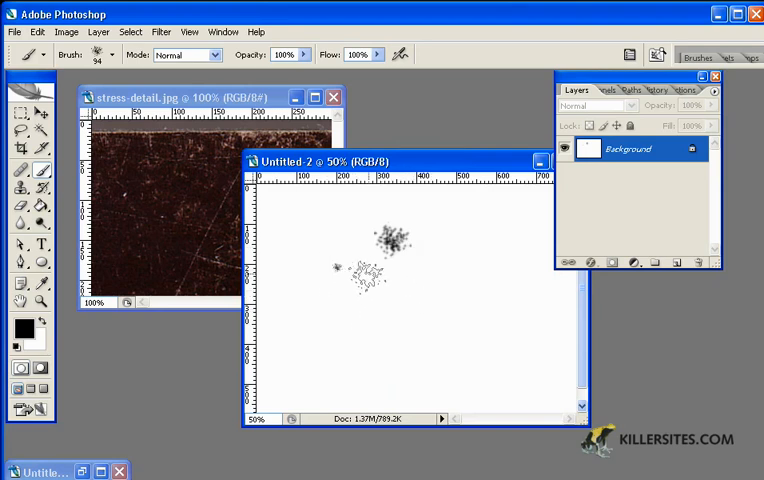
{"action": "left_click", "coordinate": [350, 290]}
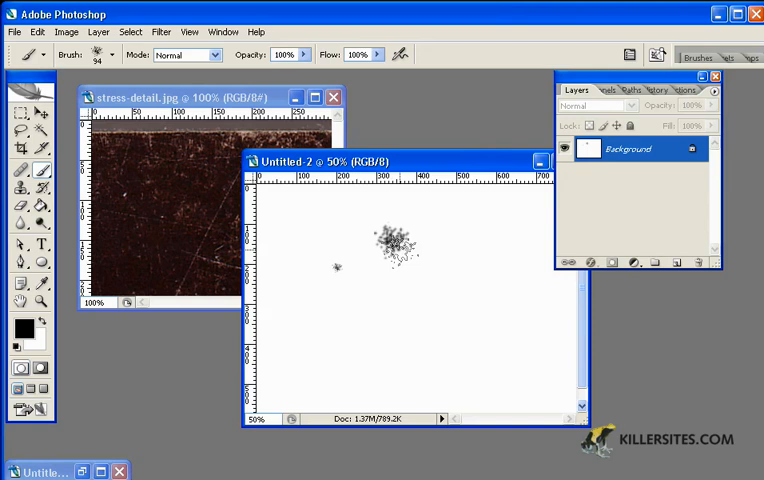
{"action": "left_click", "coordinate": [405, 275]}
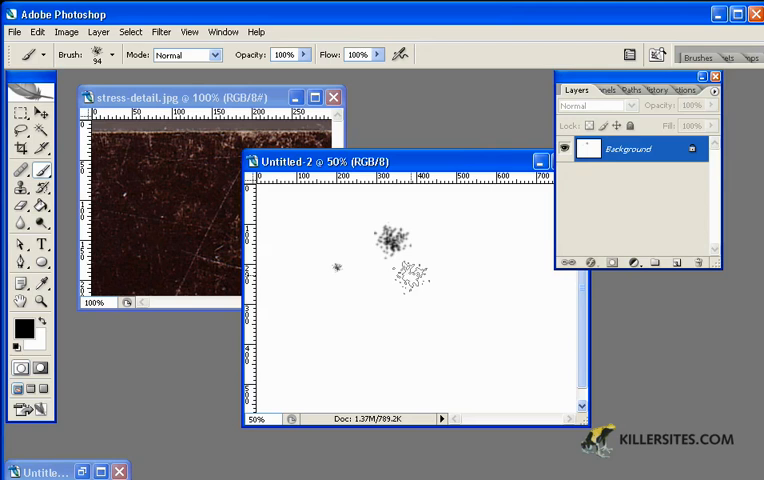
{"action": "left_click", "coordinate": [410, 275]}
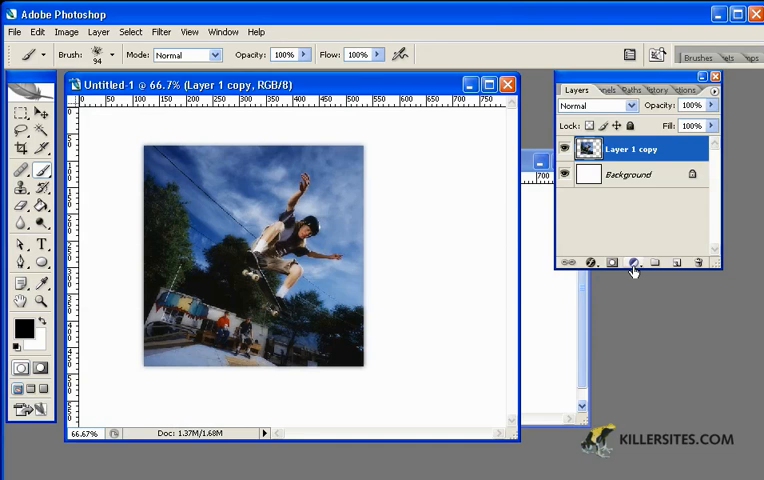
Step: Add a layer mask to Layer 1 copy, paint speckles into it, then delete the mask
{"action": "left_click", "coordinate": [617, 262]}
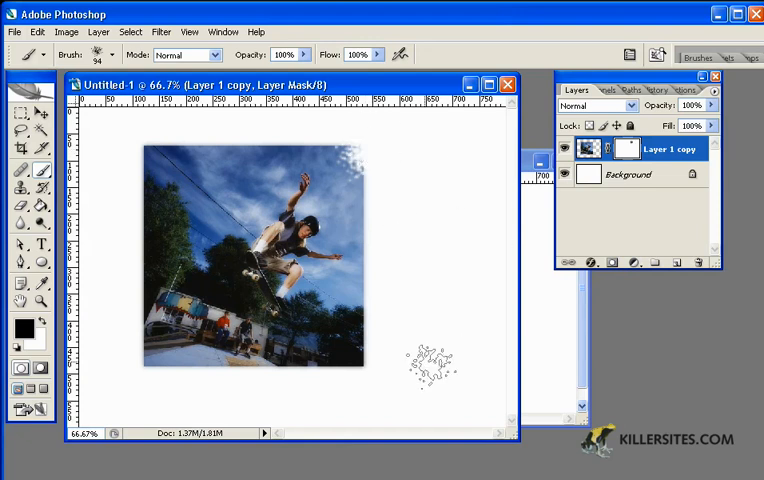
{"action": "left_click_drag", "start_coordinate": [430, 370], "coordinate": [420, 210]}
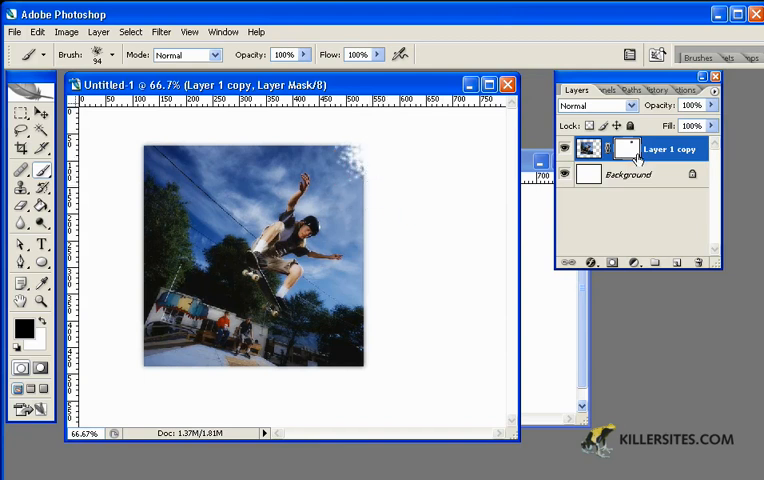
{"action": "right_click", "coordinate": [628, 148]}
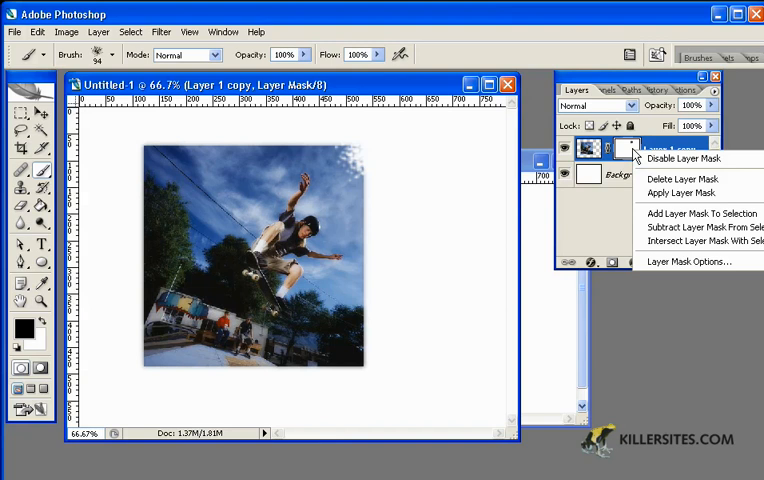
{"action": "mouse_move", "coordinate": [682, 178]}
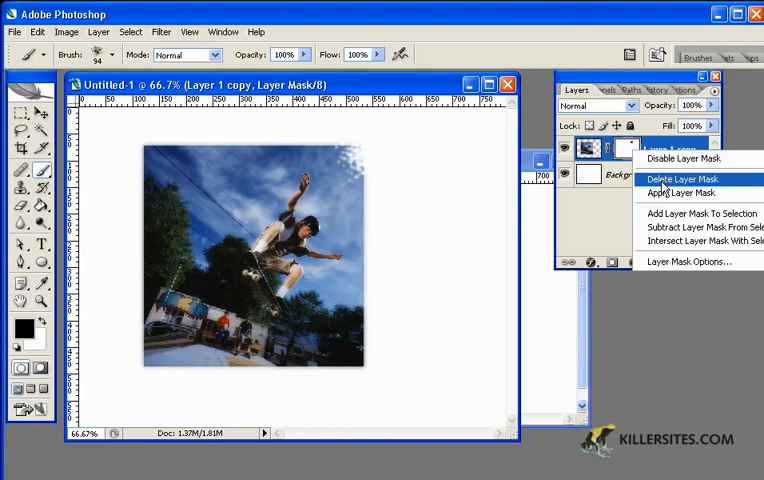
{"action": "left_click", "coordinate": [685, 176]}
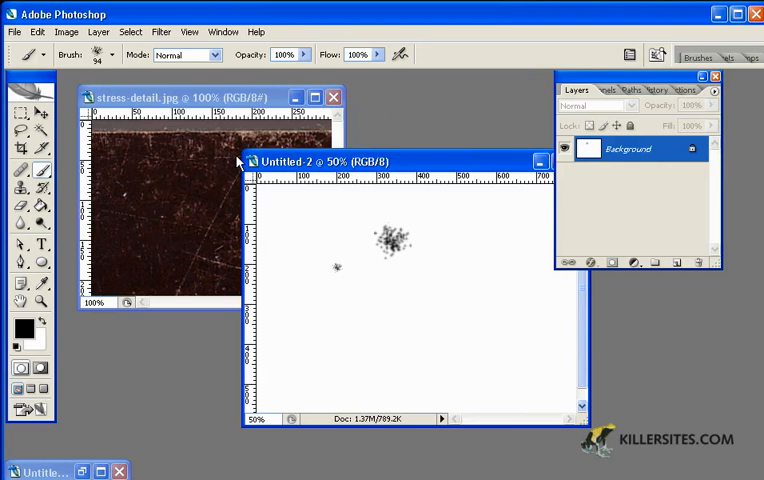
{"action": "left_click", "coordinate": [180, 97]}
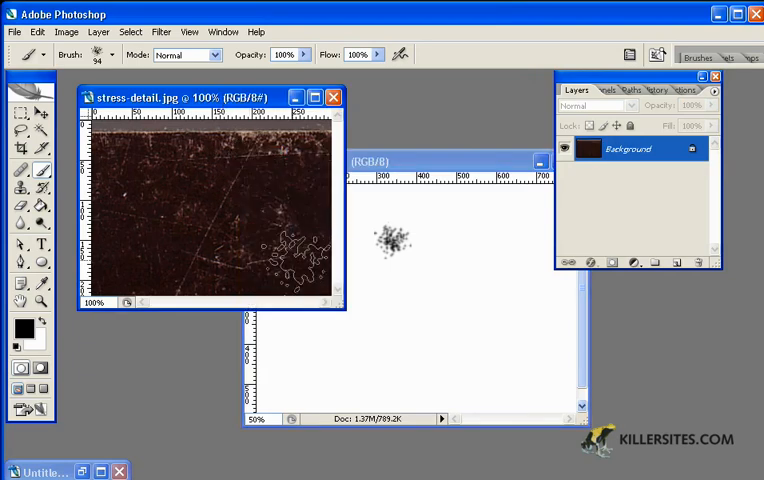
{"action": "left_click", "coordinate": [20, 112]}
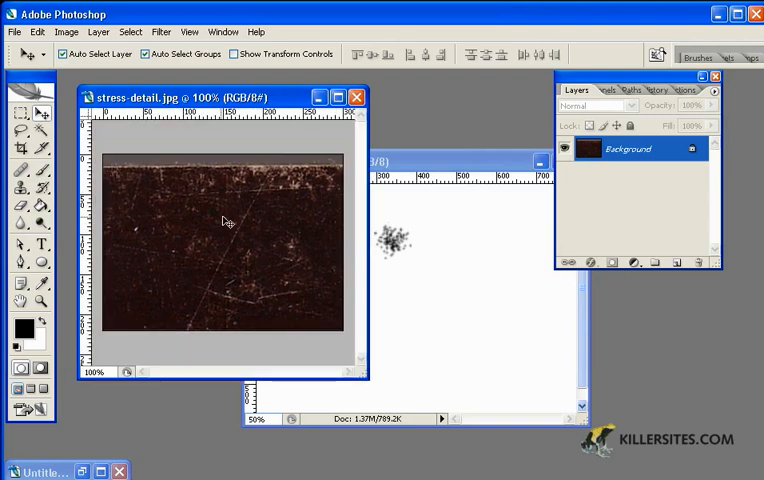
{"action": "mouse_move", "coordinate": [243, 216]}
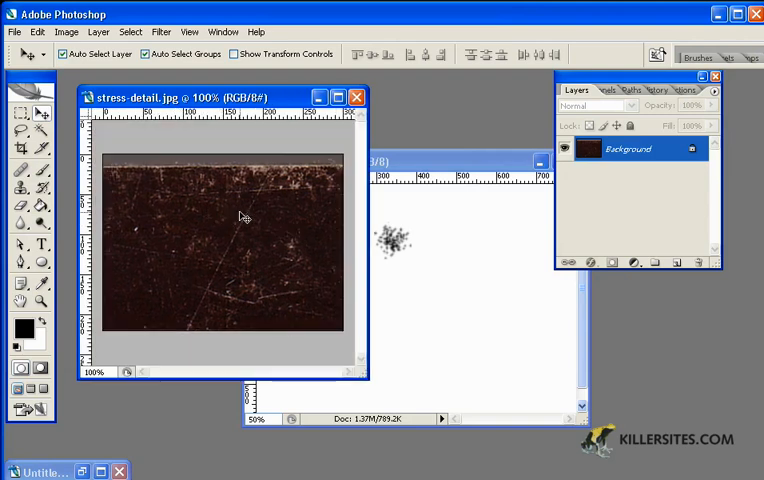
{"action": "mouse_move", "coordinate": [267, 230]}
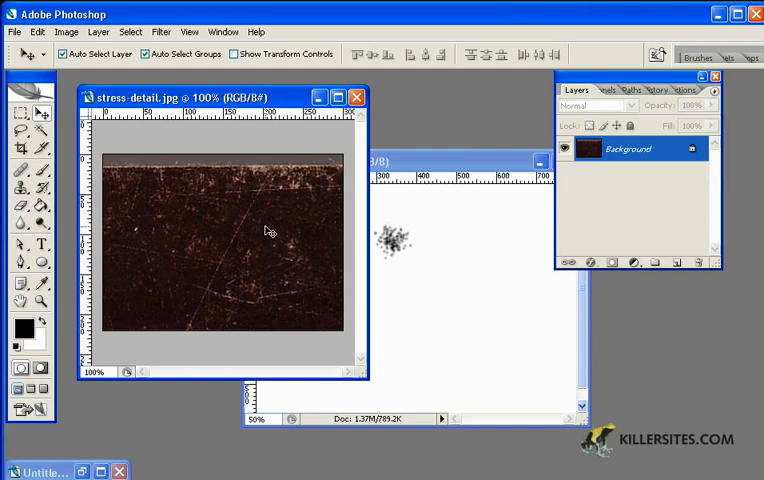
{"action": "mouse_move", "coordinate": [268, 214]}
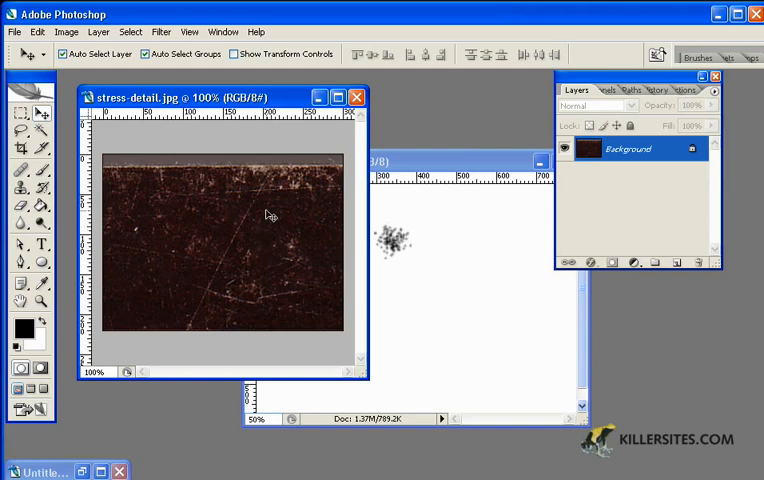
{"action": "mouse_move", "coordinate": [291, 211]}
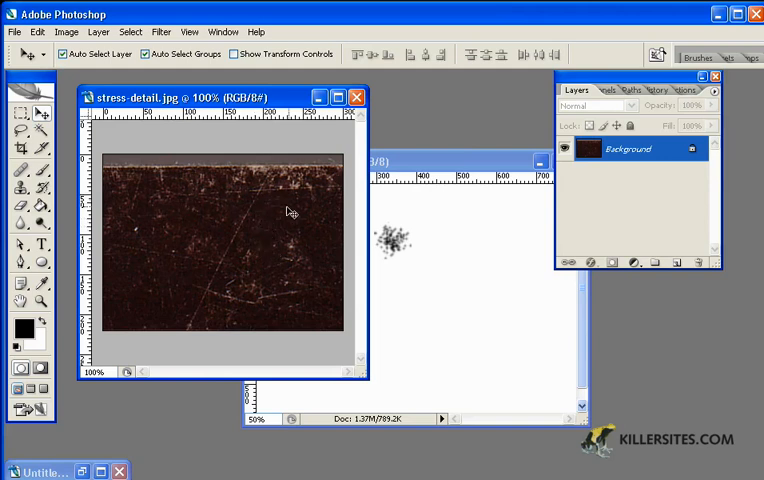
{"action": "mouse_move", "coordinate": [303, 230]}
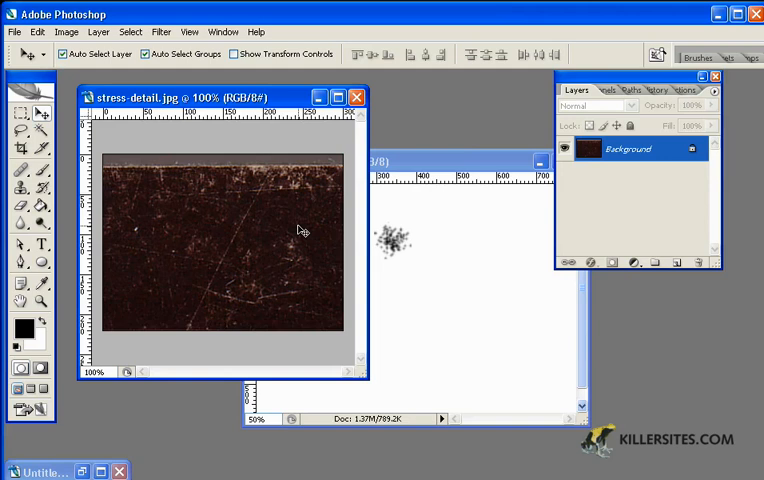
{"action": "mouse_move", "coordinate": [298, 233]}
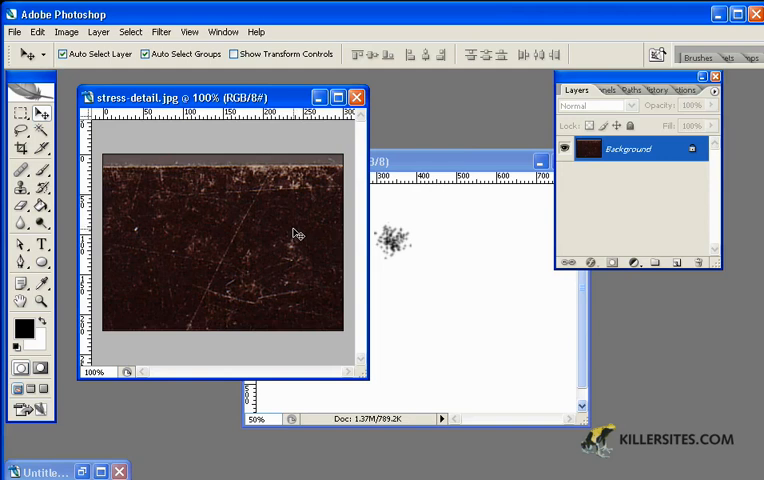
{"action": "mouse_move", "coordinate": [274, 193]}
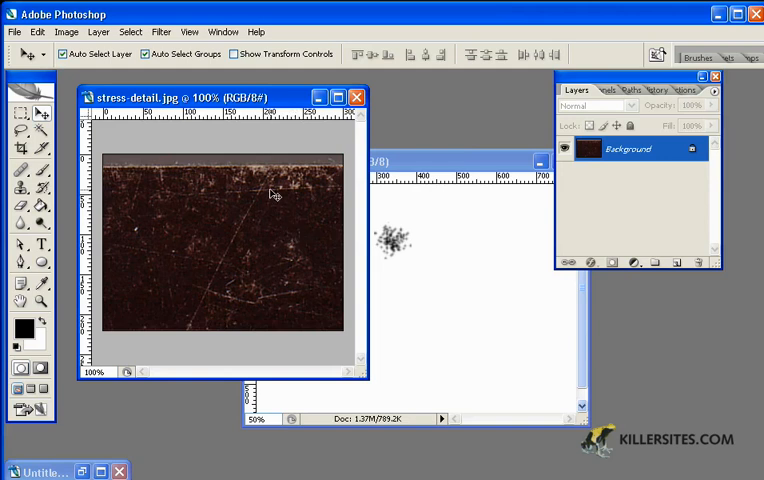
{"action": "mouse_move", "coordinate": [257, 221]}
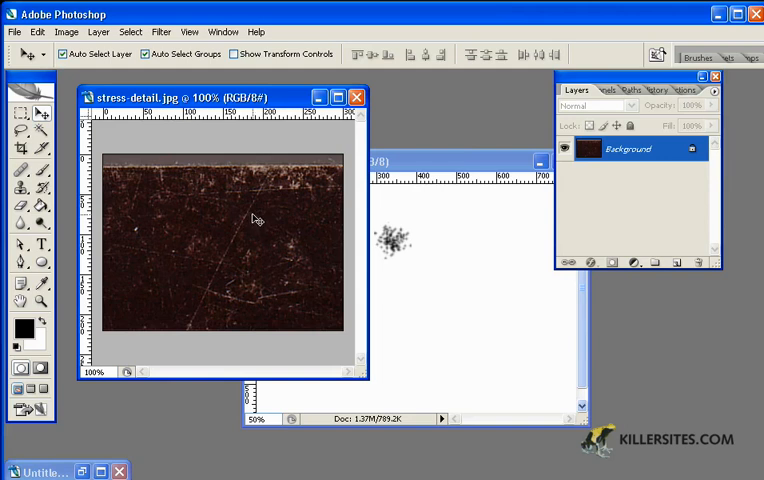
{"action": "mouse_move", "coordinate": [184, 191]}
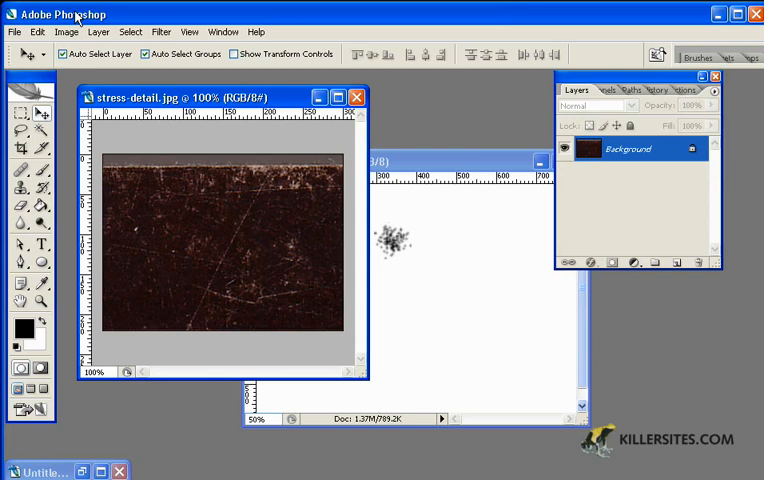
Step: Invert the stress-detail texture via Image > Adjustments > Invert
{"action": "left_click", "coordinate": [66, 31]}
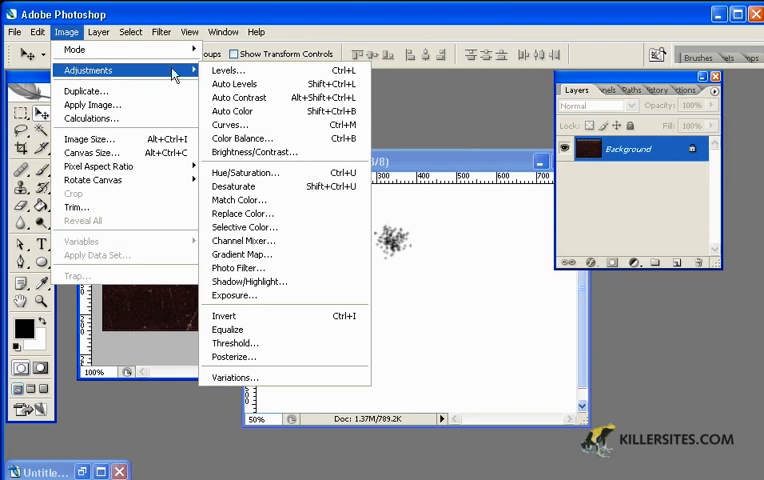
{"action": "mouse_move", "coordinate": [234, 343]}
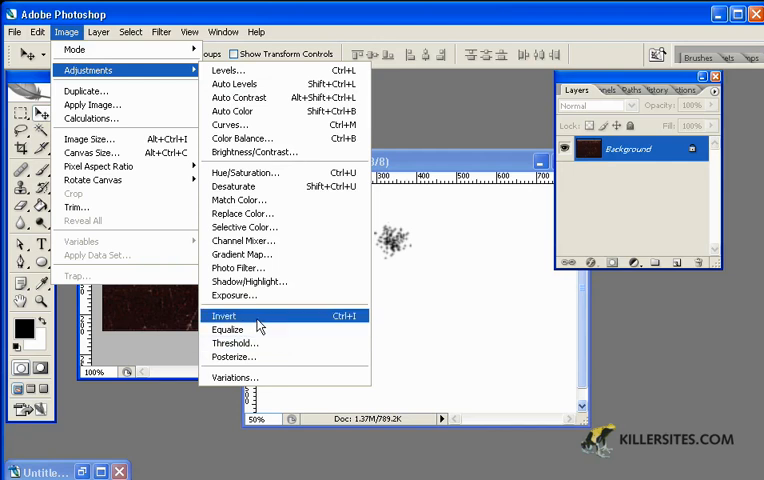
{"action": "left_click", "coordinate": [223, 316]}
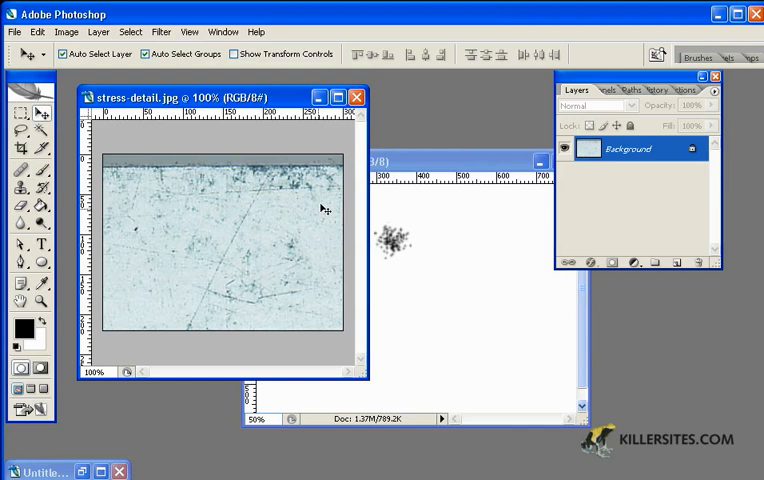
{"action": "mouse_move", "coordinate": [311, 236]}
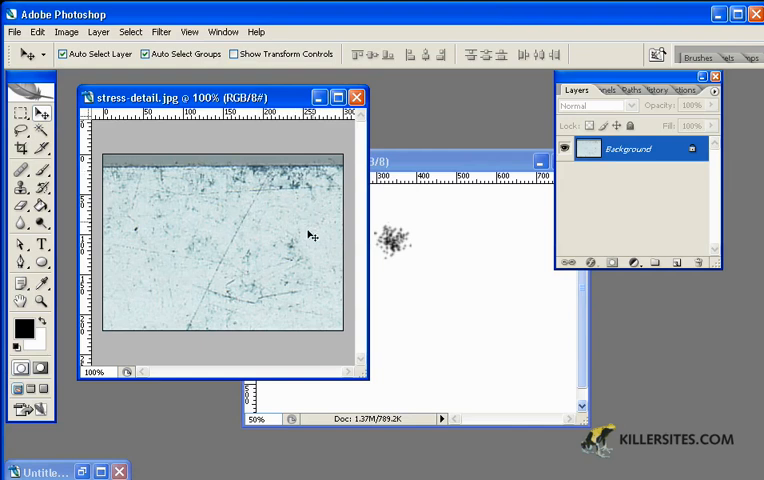
{"action": "mouse_move", "coordinate": [235, 197]}
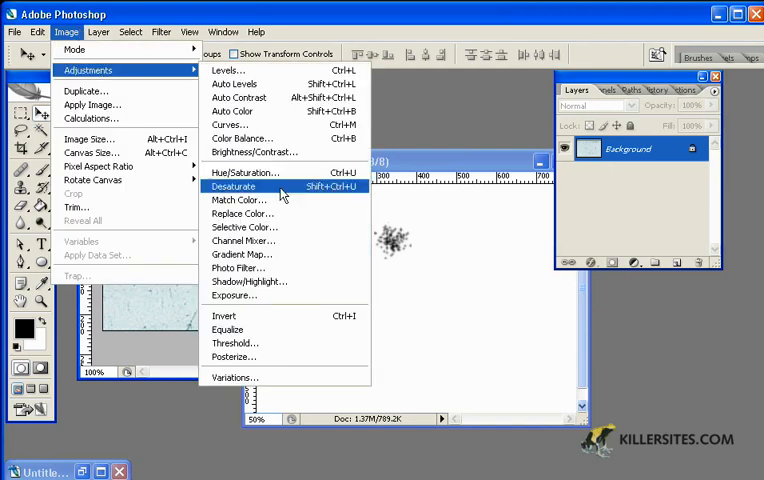
Step: Desaturate the texture and threshold it at level 197 to pure black-and-white scratches
{"action": "left_click", "coordinate": [235, 343]}
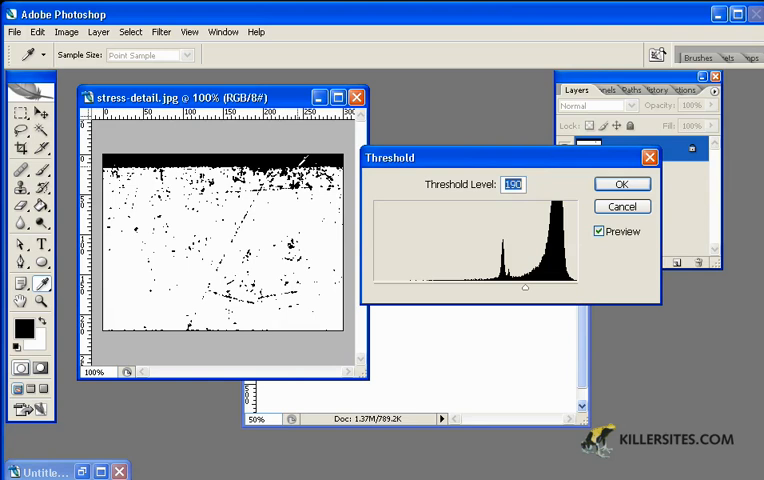
{"action": "mouse_move", "coordinate": [622, 184]}
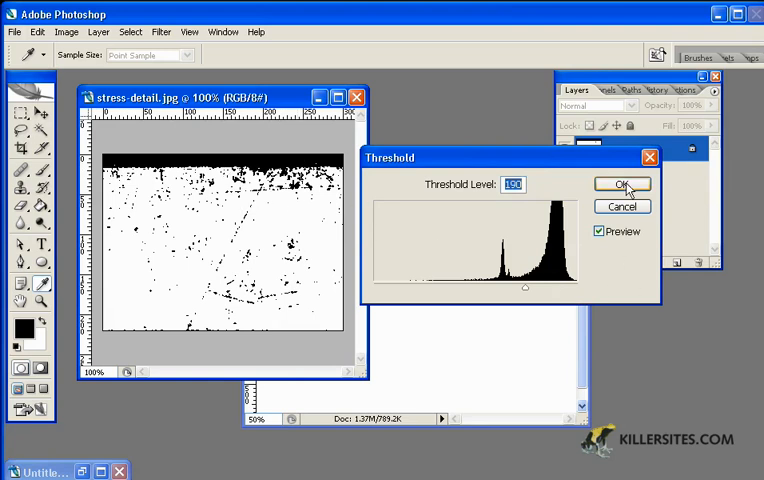
{"action": "mouse_move", "coordinate": [528, 291]}
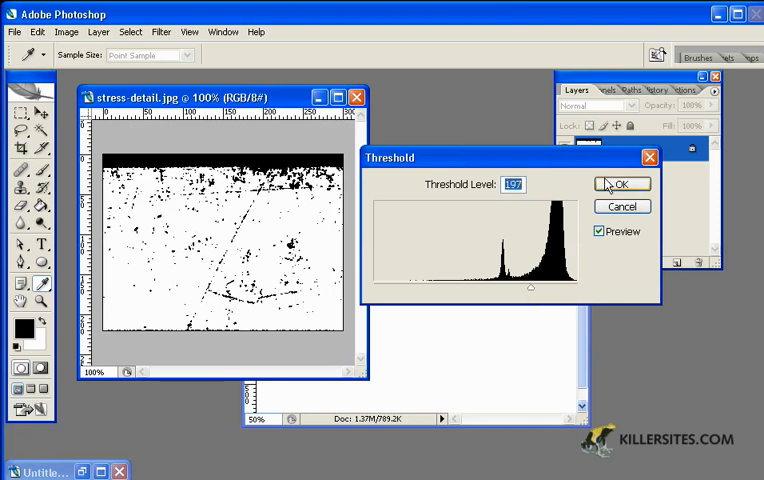
{"action": "left_click", "coordinate": [620, 184]}
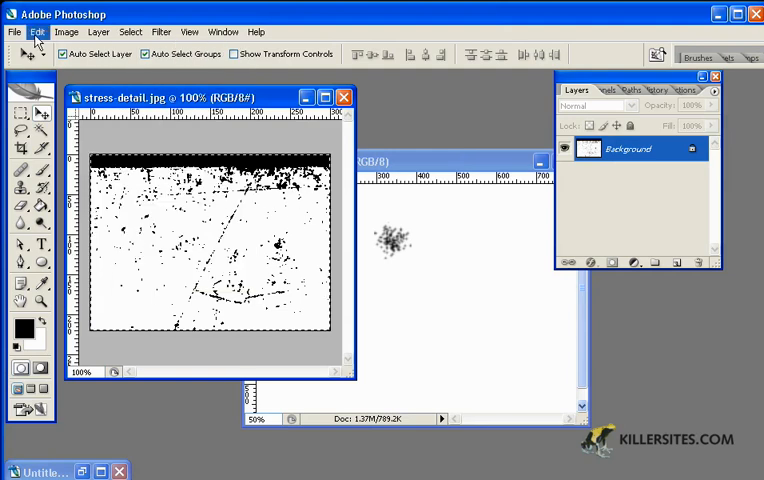
Step: Define the selected texture as a brush preset named stress-detail1.jpg
{"action": "left_click", "coordinate": [38, 31]}
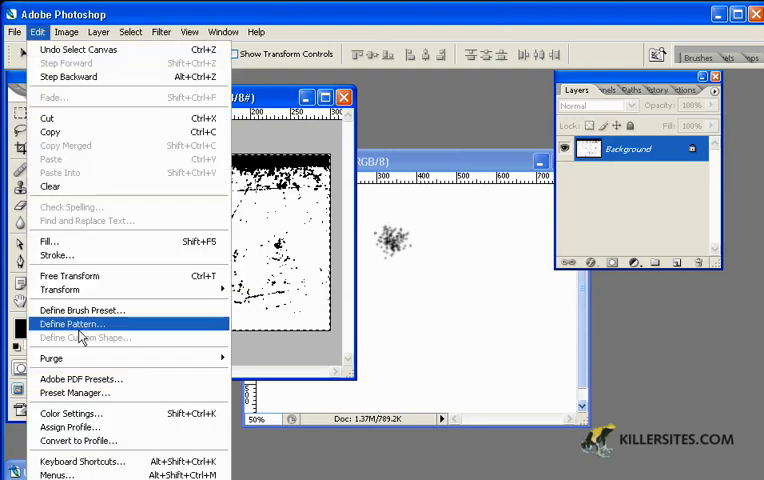
{"action": "mouse_move", "coordinate": [82, 310]}
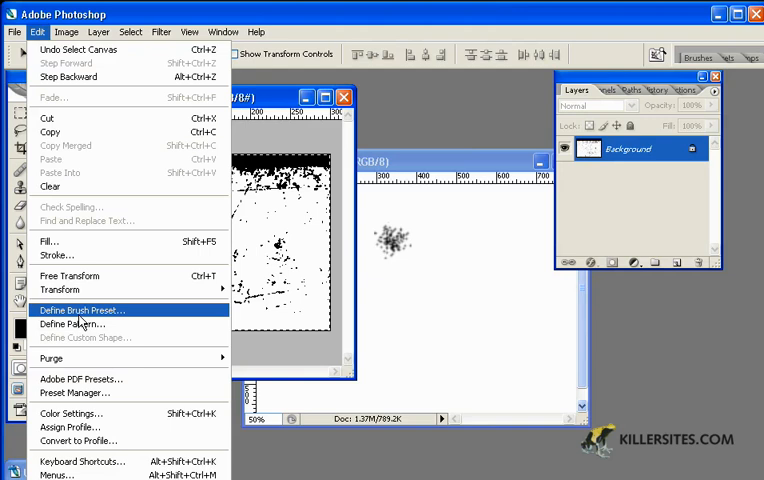
{"action": "left_click", "coordinate": [81, 310]}
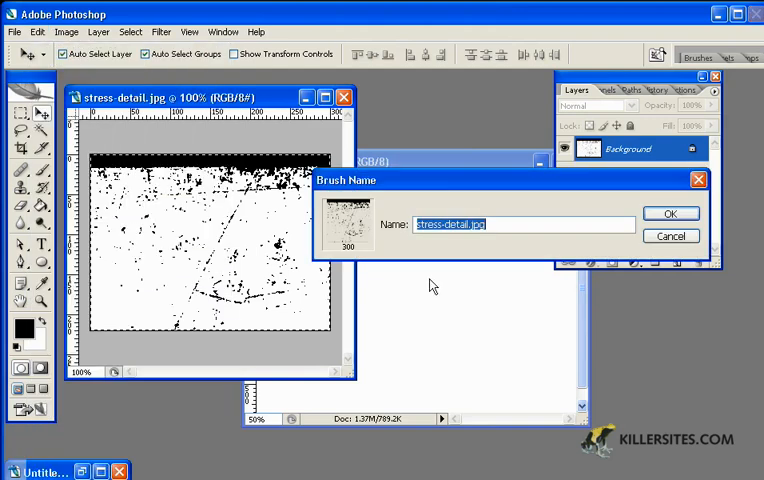
{"action": "mouse_move", "coordinate": [422, 245]}
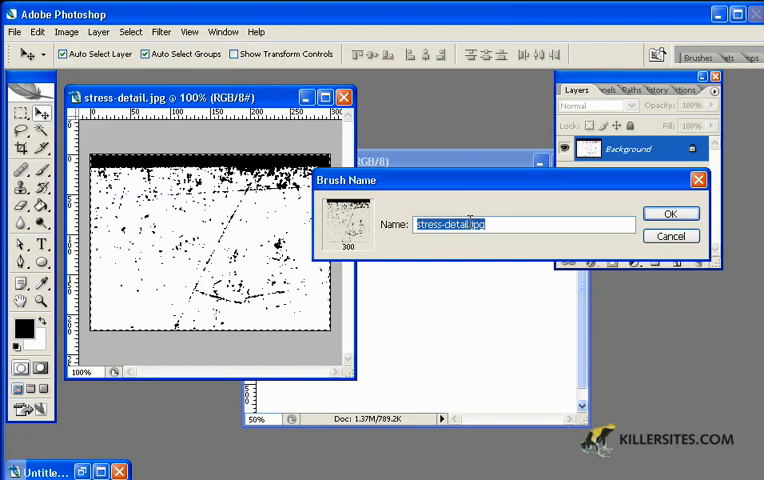
{"action": "left_click", "coordinate": [520, 224]}
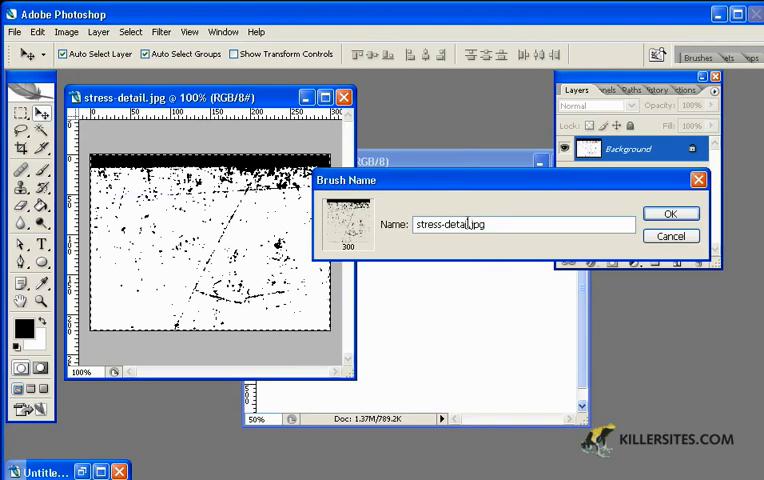
{"action": "type", "text": "1"}
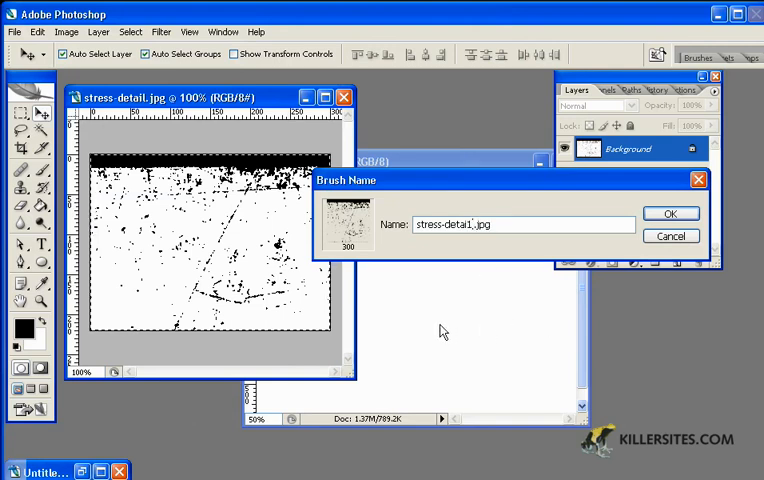
{"action": "left_click", "coordinate": [670, 213]}
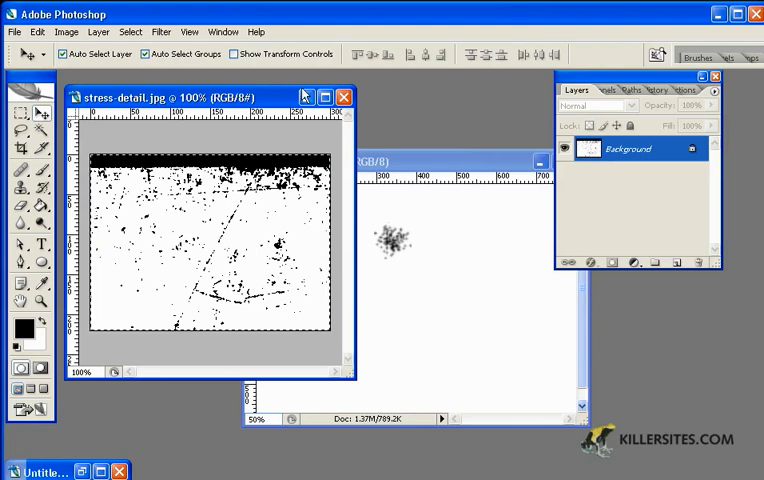
Step: Load the new 300 px scratch-texture brush as the active painting brush
{"action": "left_click", "coordinate": [335, 96]}
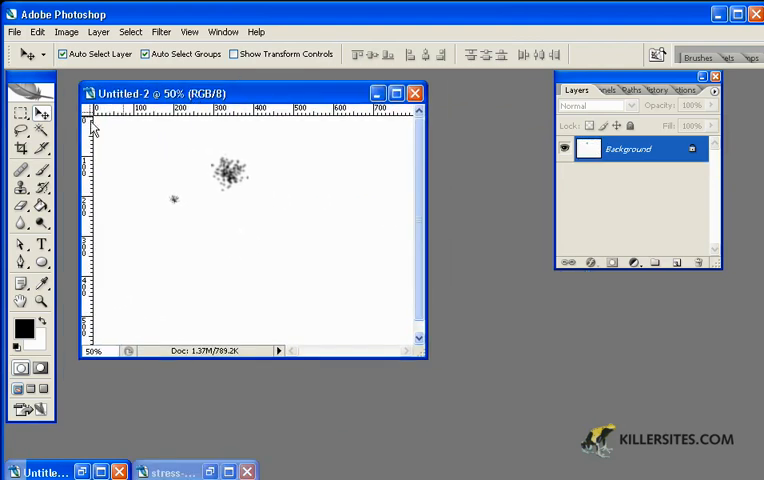
{"action": "left_click", "coordinate": [42, 170]}
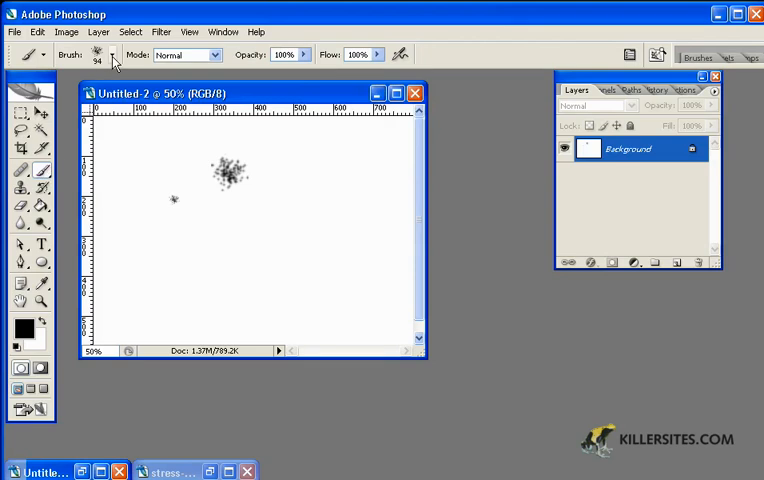
{"action": "left_click", "coordinate": [110, 55]}
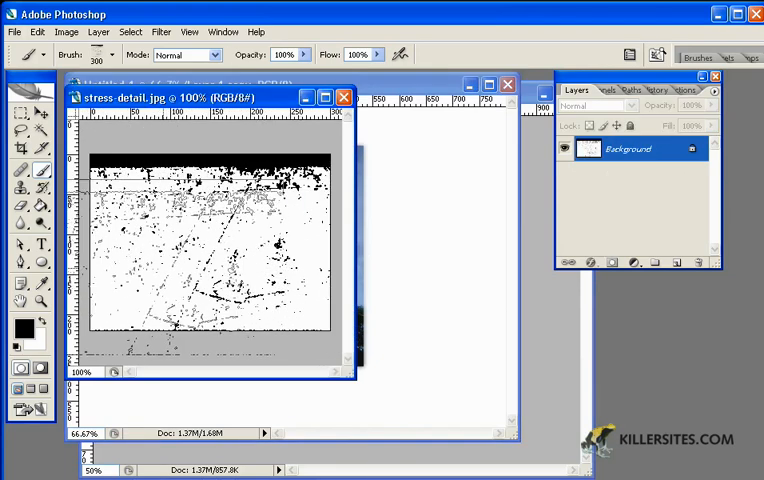
Step: Marquee-select a texture region with Normal style and define it as a brush preset
{"action": "left_click", "coordinate": [20, 113]}
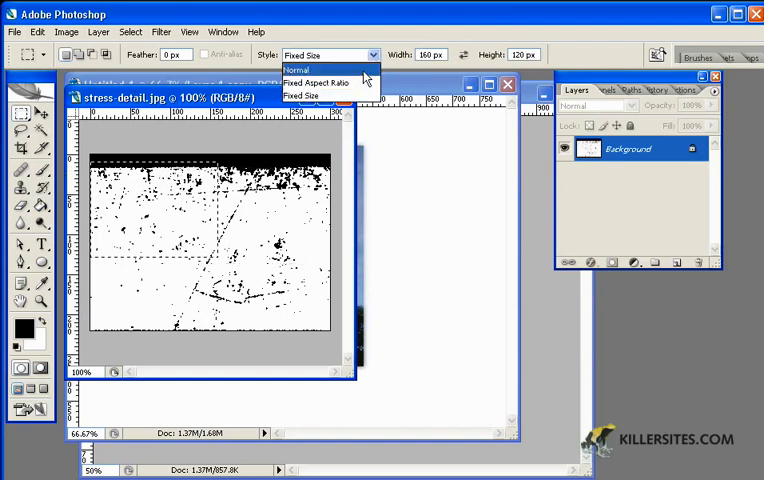
{"action": "left_click", "coordinate": [297, 69]}
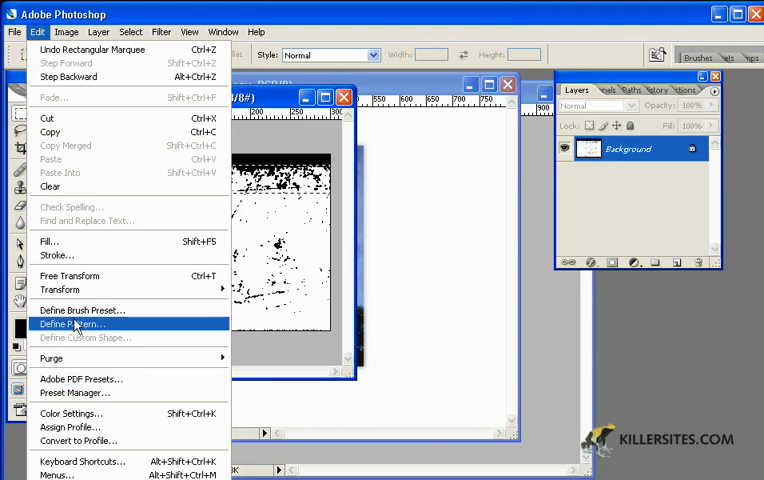
{"action": "left_click", "coordinate": [80, 309]}
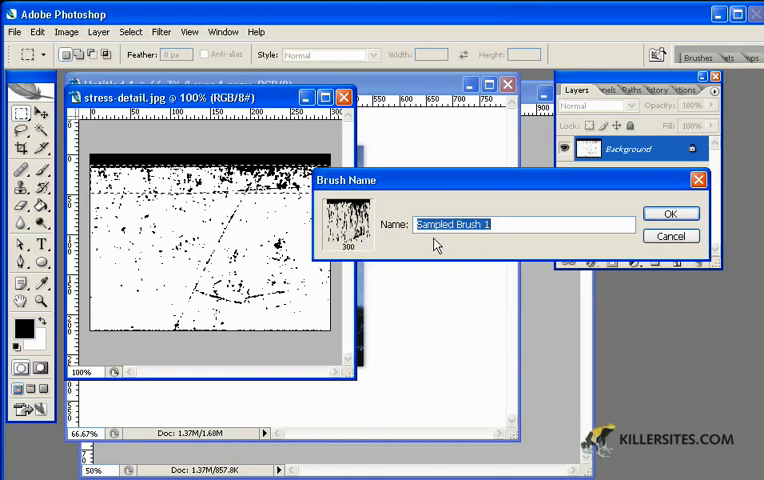
{"action": "left_click", "coordinate": [670, 213]}
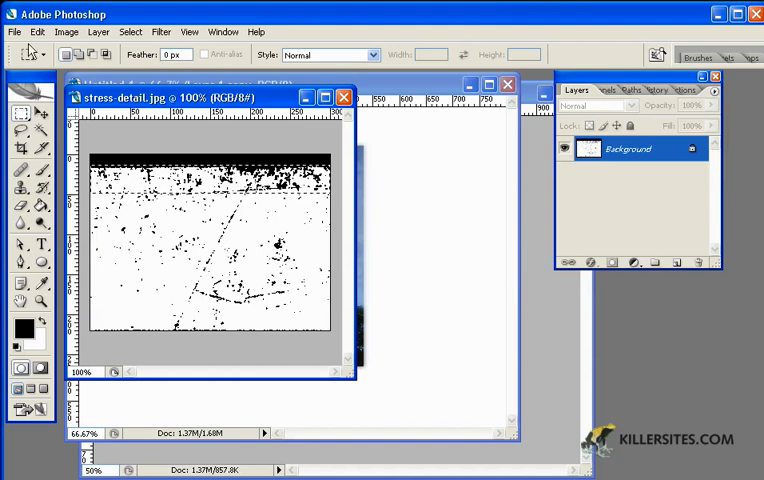
Step: Crop the texture to a thin strip and define the strip as another brush preset
{"action": "left_click", "coordinate": [37, 31]}
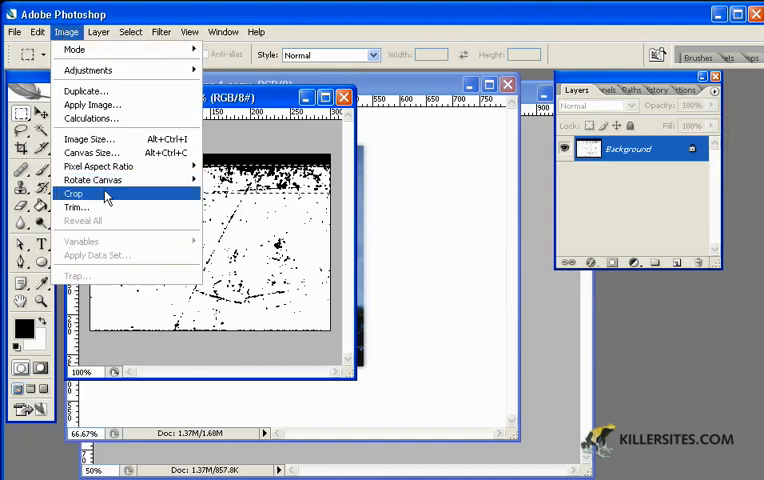
{"action": "left_click", "coordinate": [73, 193]}
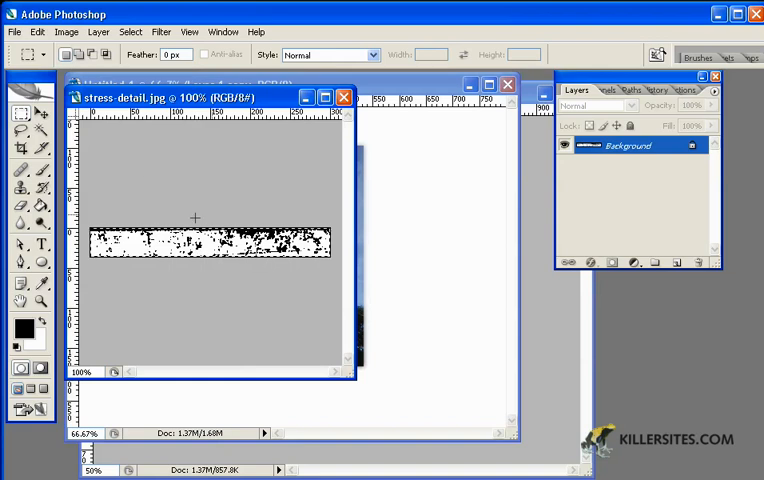
{"action": "left_click", "coordinate": [38, 32]}
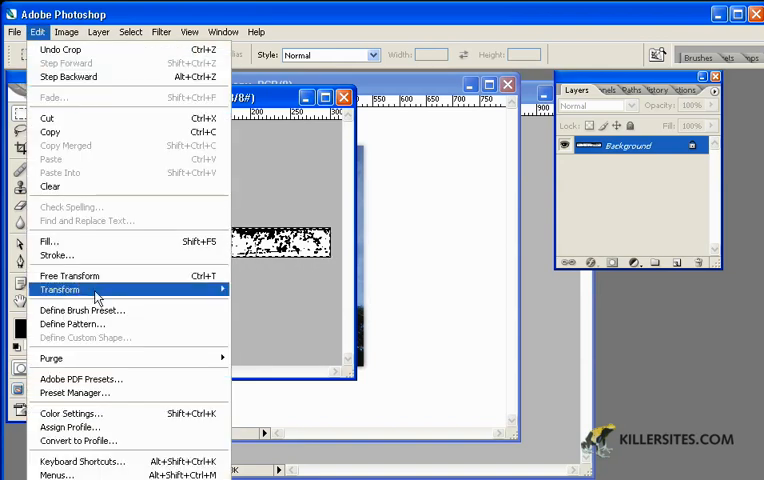
{"action": "left_click", "coordinate": [81, 309]}
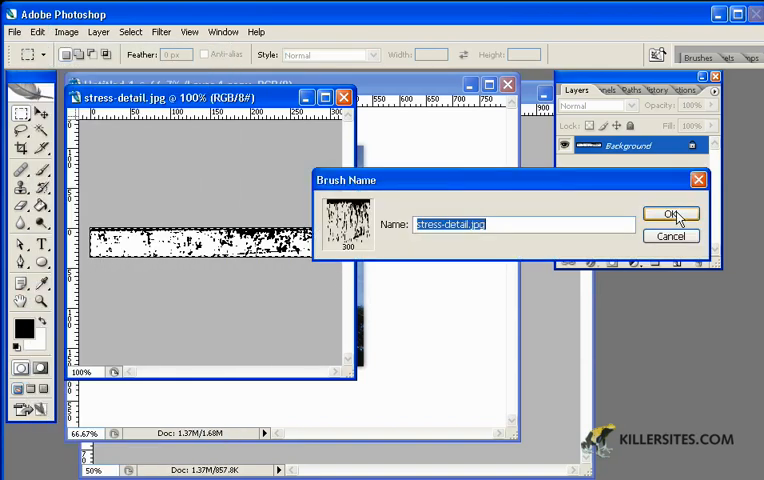
{"action": "left_click", "coordinate": [670, 214]}
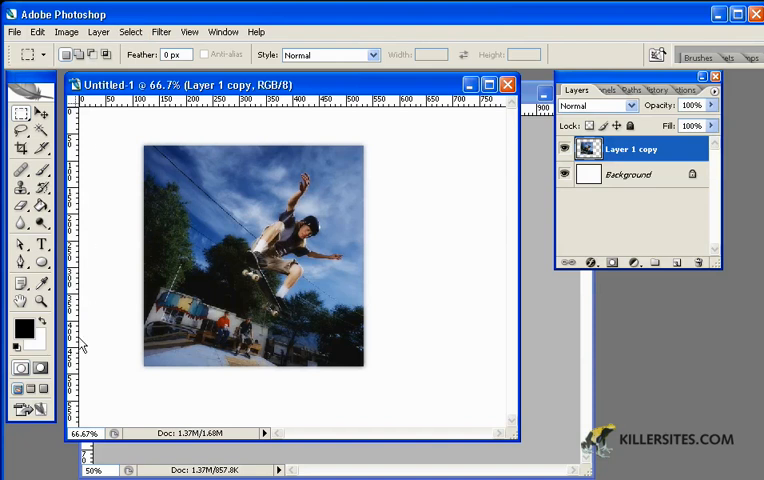
{"action": "mouse_move", "coordinate": [543, 313]}
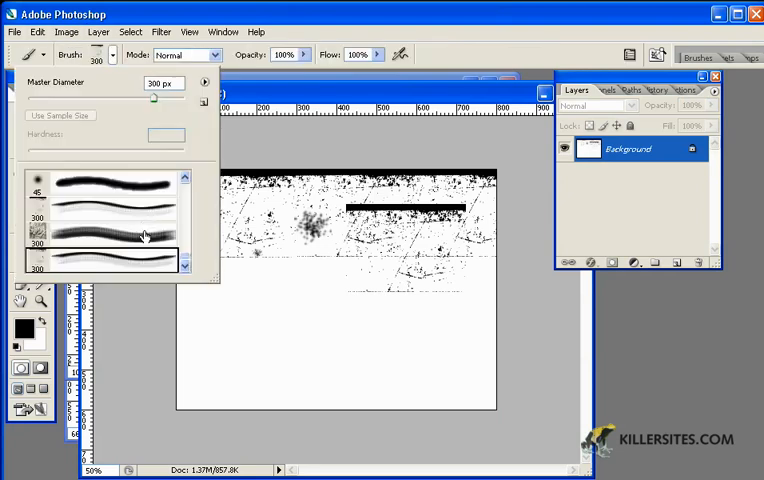
Step: Browse the Brush Preset picker to the new 300 px sampled scratch brushes
{"action": "scroll", "scroll_direction": "down", "scroll_amount": 3}
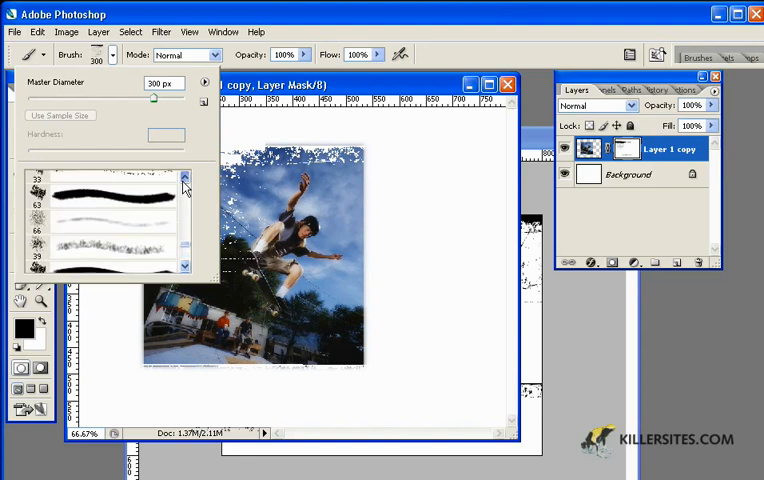
Step: Scroll through the brush presets while masking, then switch to the Type tool
{"action": "scroll", "scroll_direction": "down", "scroll_amount": 3}
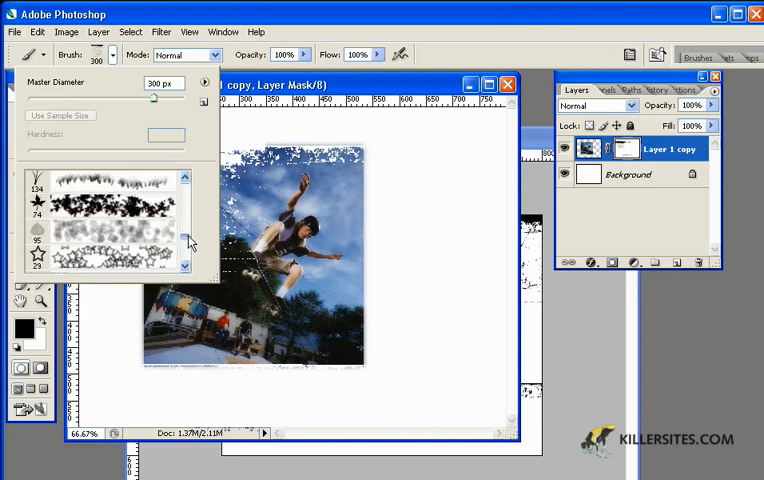
{"action": "scroll", "scroll_direction": "down", "scroll_amount": 3}
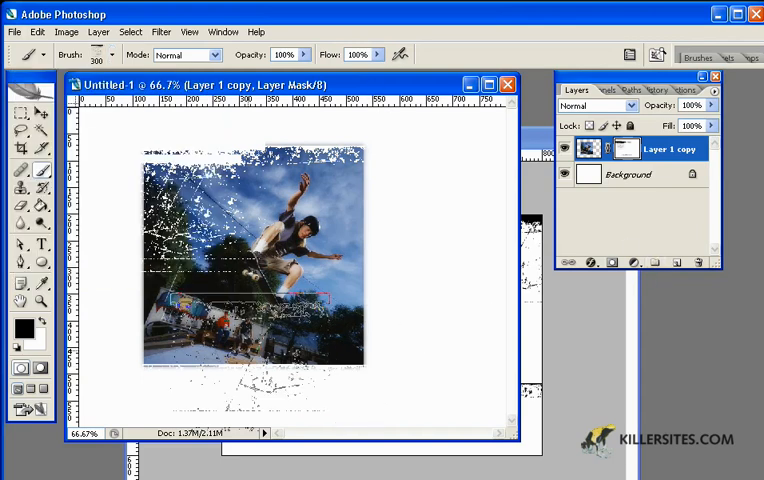
{"action": "left_click", "coordinate": [41, 248]}
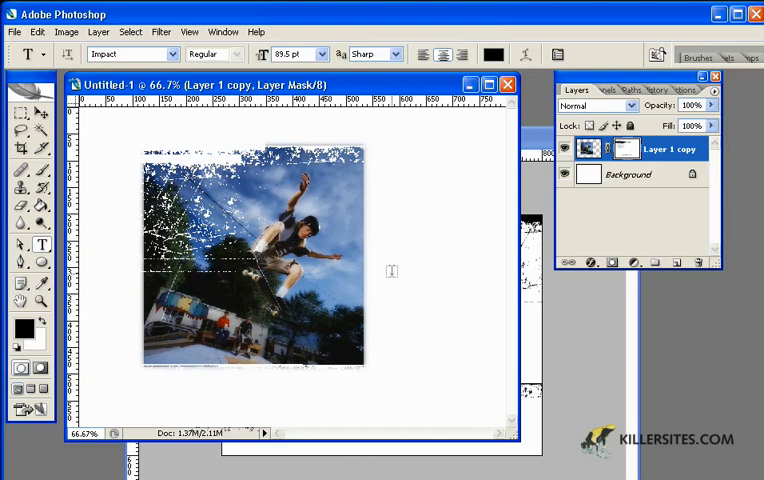
{"action": "mouse_move", "coordinate": [399, 357]}
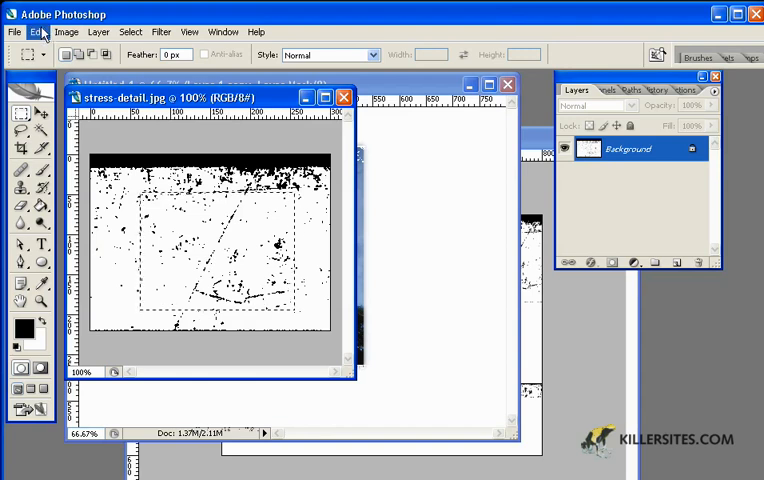
Step: Define the selected central texture area as a new 194 px scratch brush preset
{"action": "left_click", "coordinate": [35, 31]}
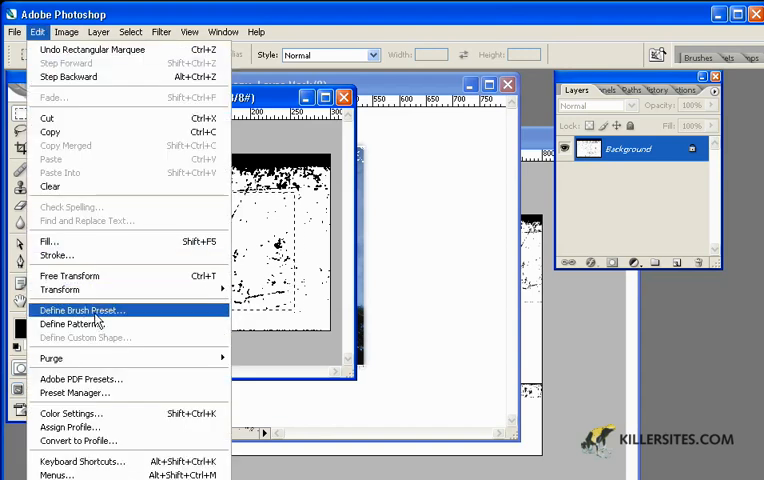
{"action": "left_click", "coordinate": [80, 310]}
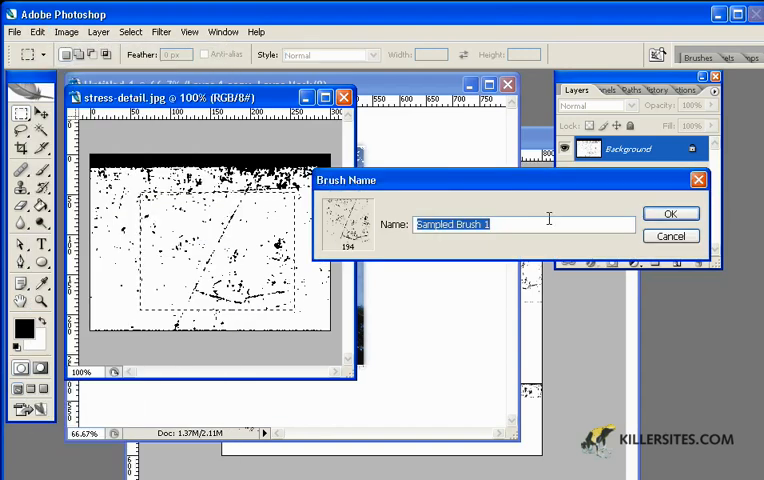
{"action": "left_click", "coordinate": [670, 213]}
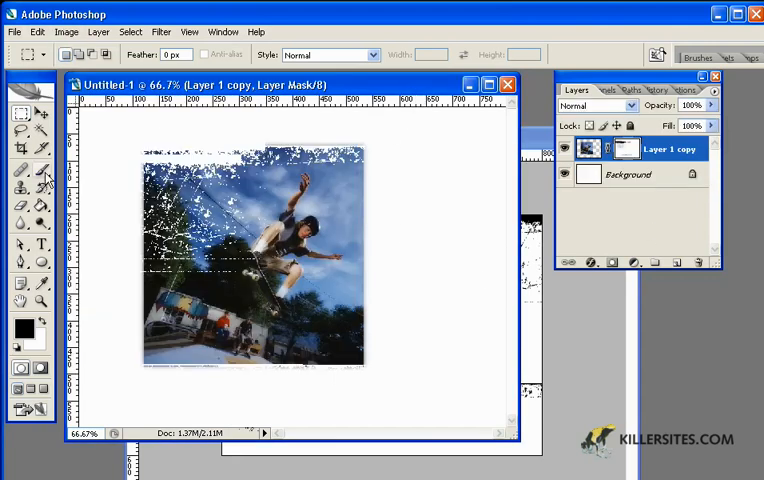
Step: Back on the skateboarder photo, choose the new 194 px scratch brush for painting
{"action": "left_click", "coordinate": [20, 165]}
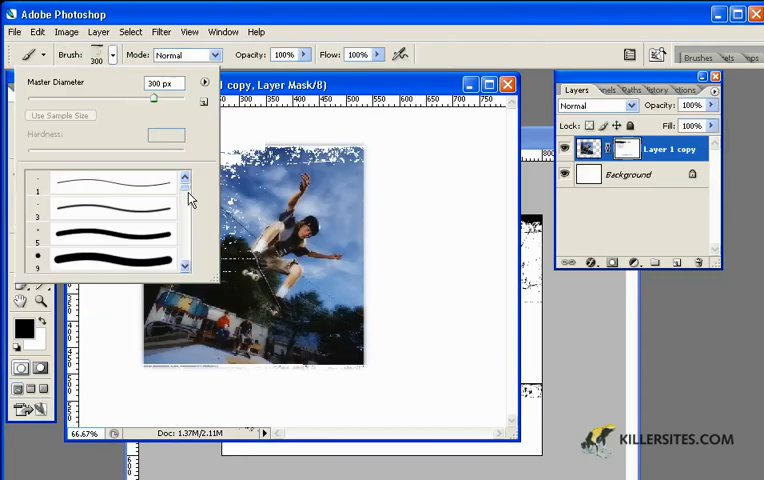
{"action": "left_click", "coordinate": [95, 263]}
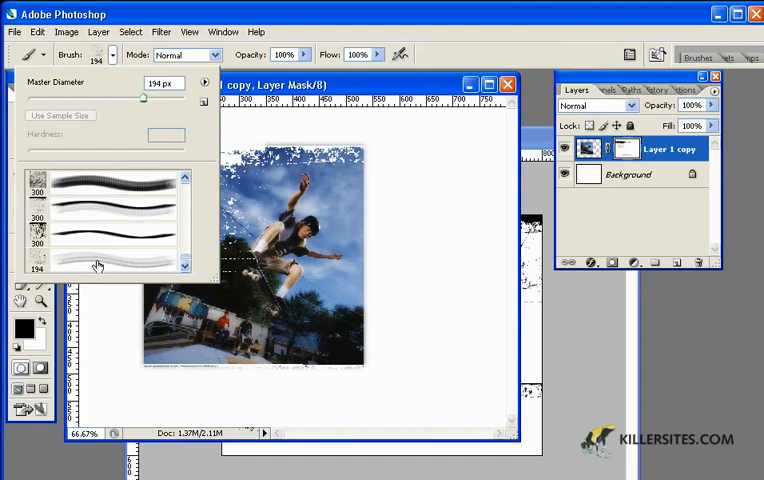